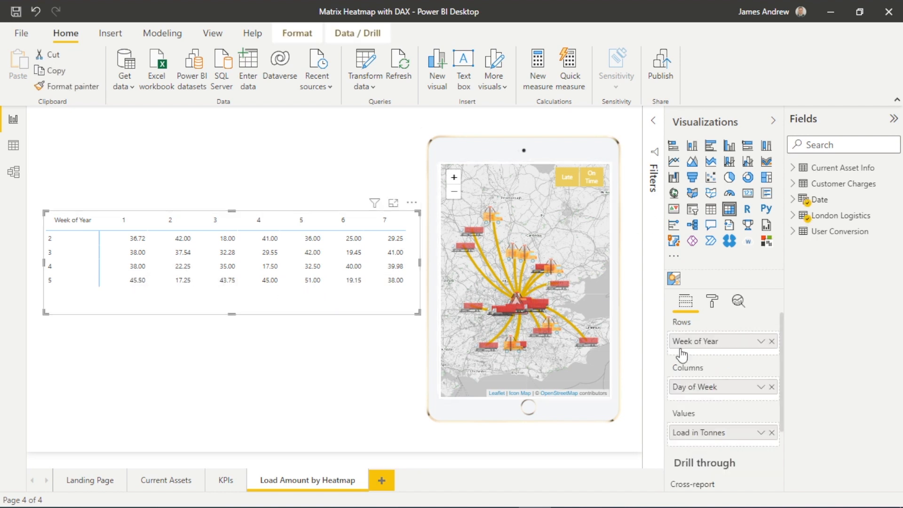
{"action": "mouse_move", "coordinate": [698, 338]}
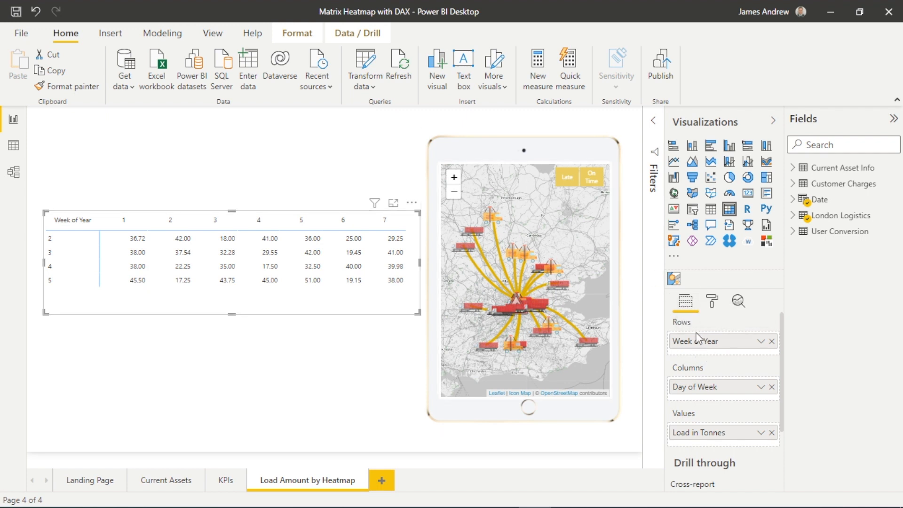
{"action": "mouse_move", "coordinate": [706, 392]}
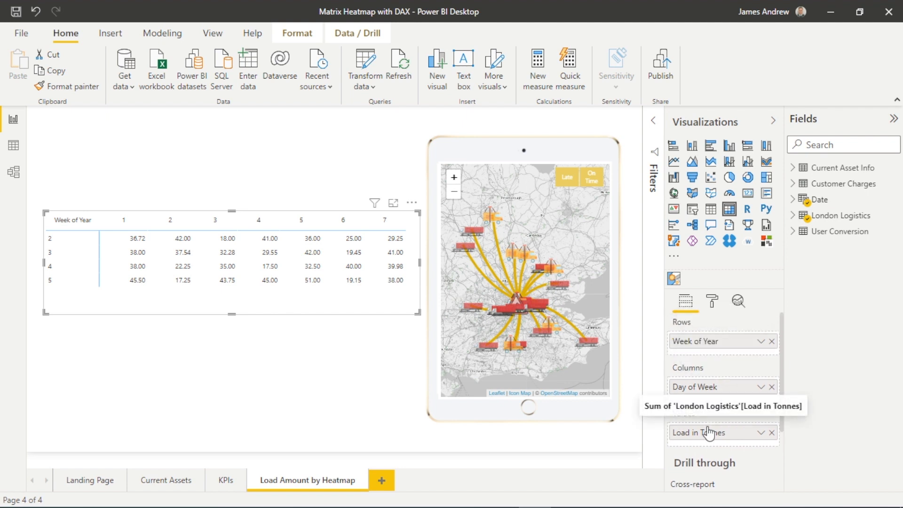
{"action": "mouse_move", "coordinate": [819, 223]}
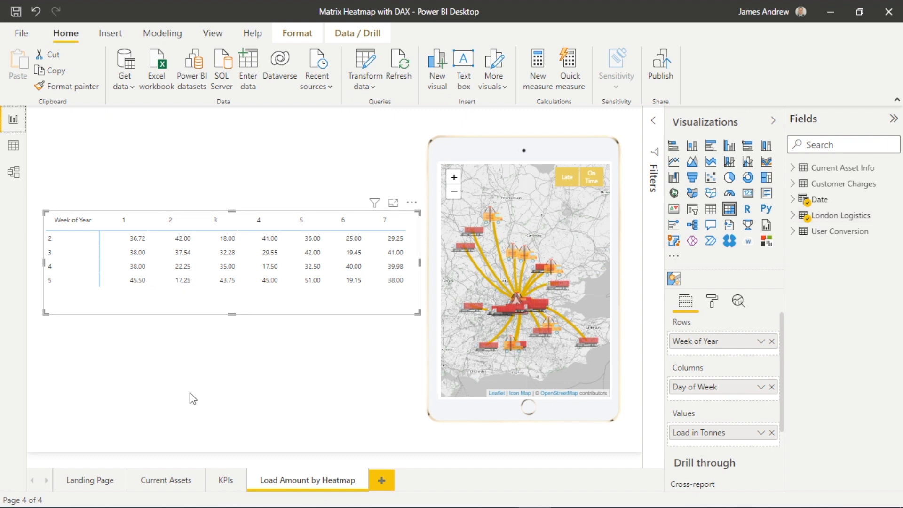
{"action": "mouse_move", "coordinate": [83, 313]}
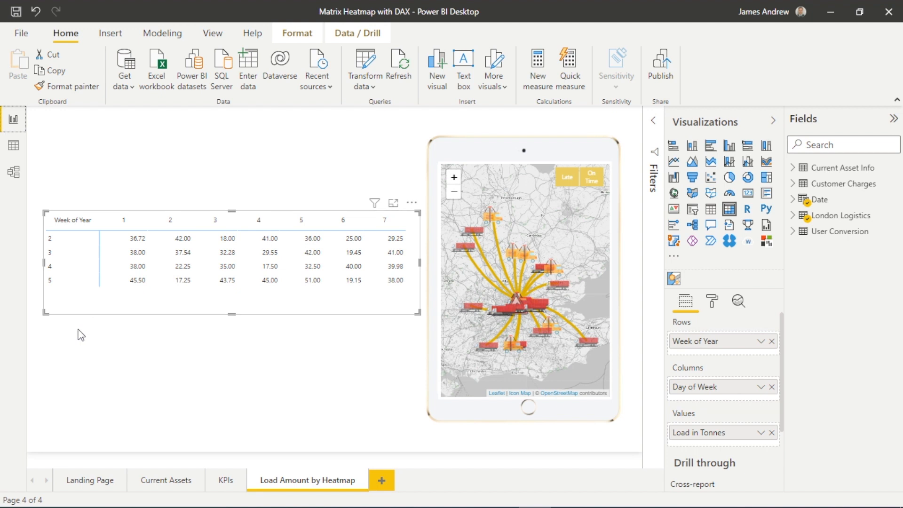
{"action": "mouse_move", "coordinate": [149, 328]}
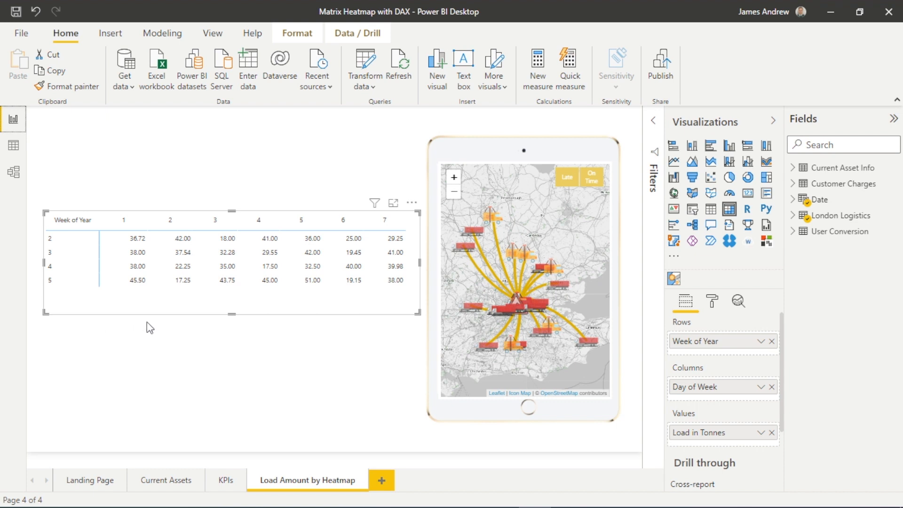
{"action": "mouse_move", "coordinate": [294, 443]}
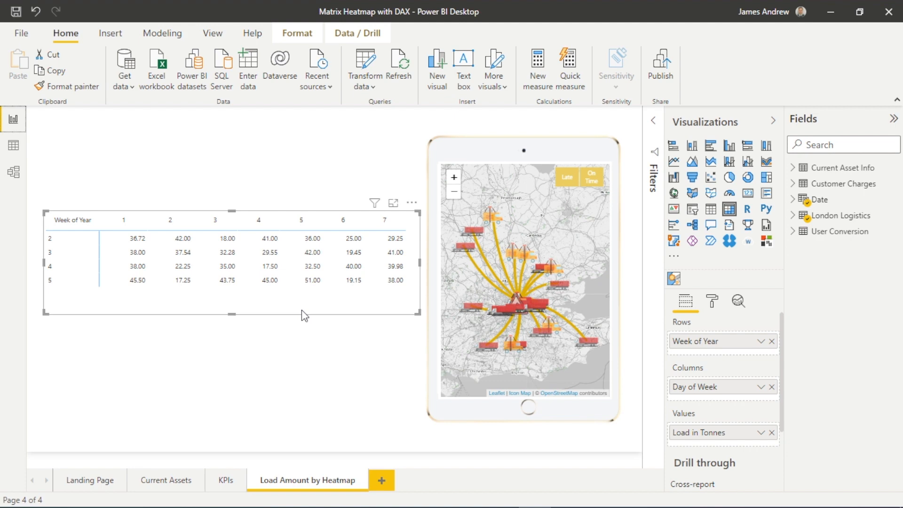
{"action": "mouse_move", "coordinate": [768, 450]}
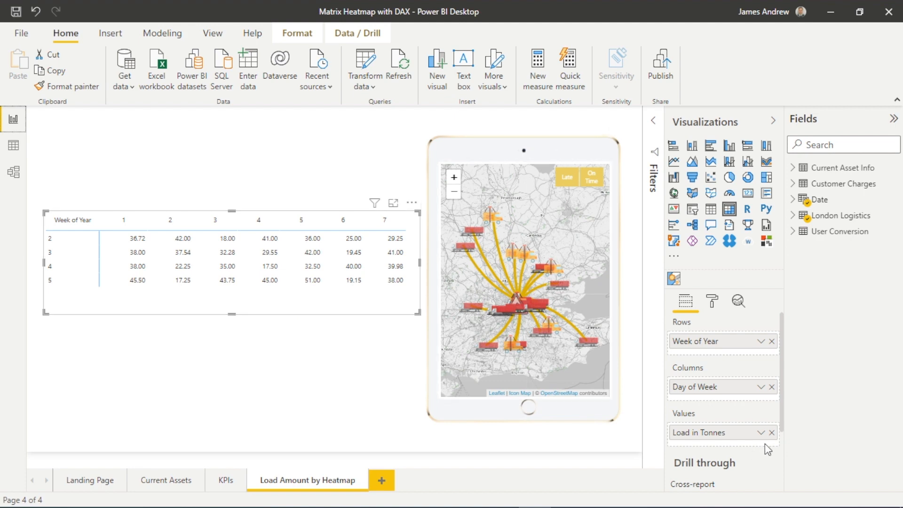
Step: Give Load in Tonnes a background colour gradient with a blue middle colour
{"action": "left_click", "coordinate": [762, 432]}
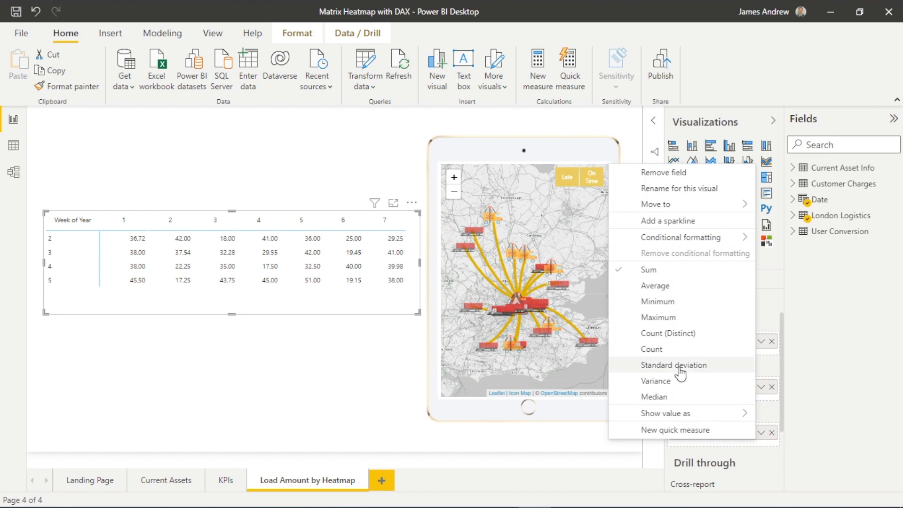
{"action": "mouse_move", "coordinate": [681, 237]}
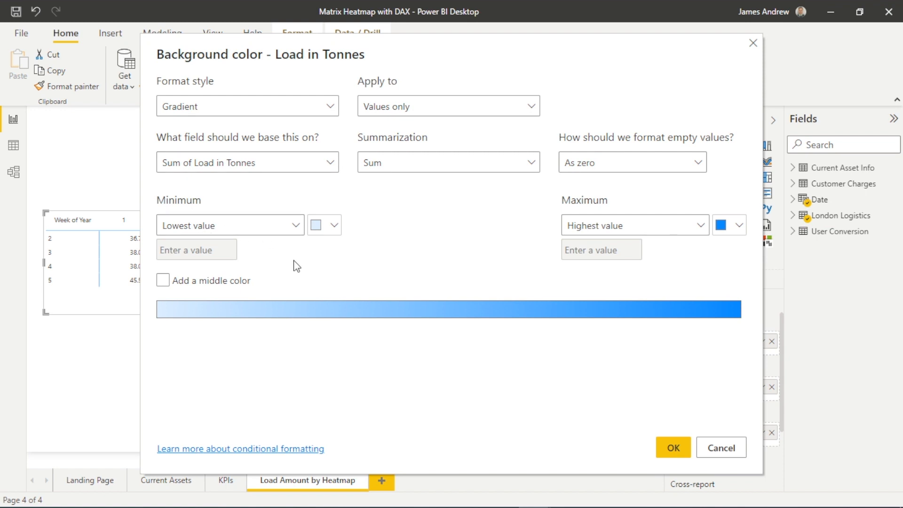
{"action": "mouse_move", "coordinate": [263, 111]}
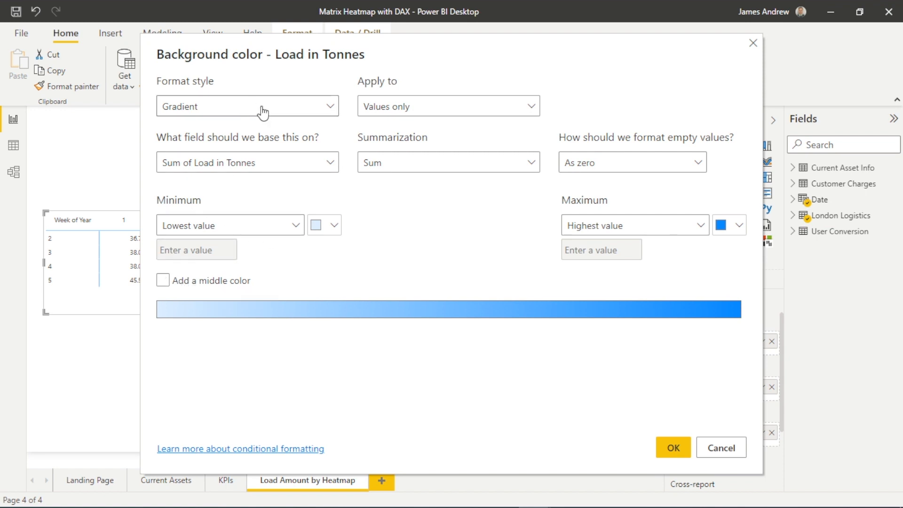
{"action": "mouse_move", "coordinate": [404, 121]}
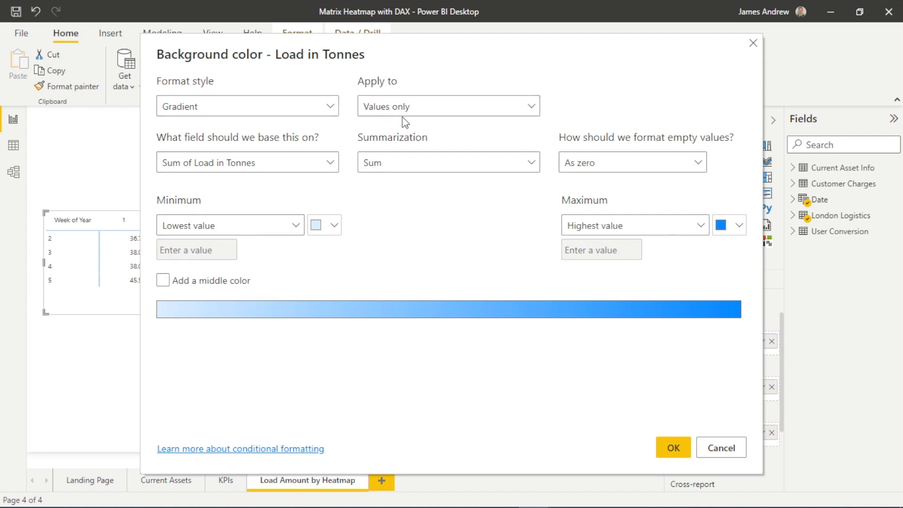
{"action": "left_click", "coordinate": [162, 280]}
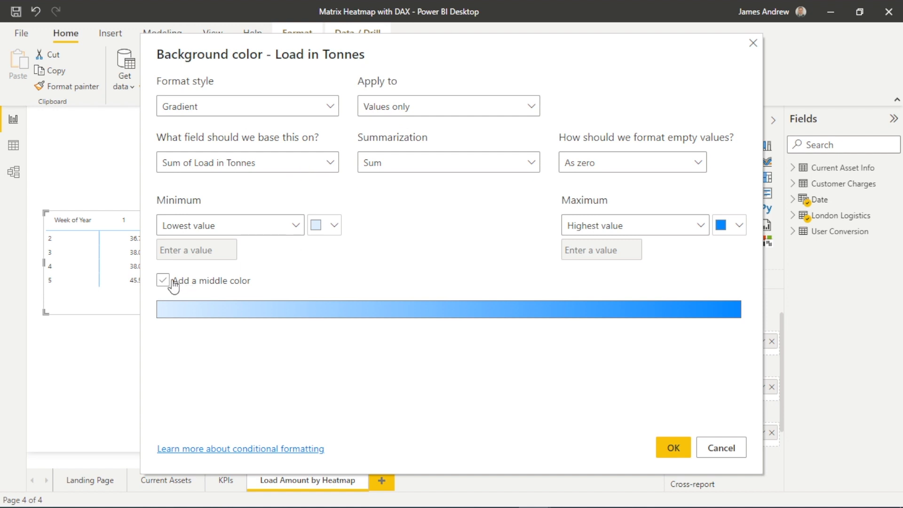
{"action": "left_click", "coordinate": [163, 280]}
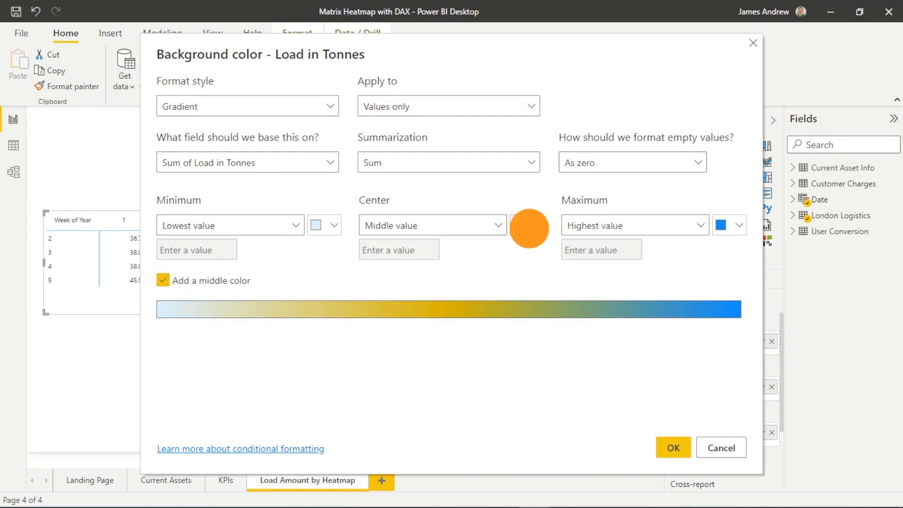
{"action": "left_click", "coordinate": [521, 225]}
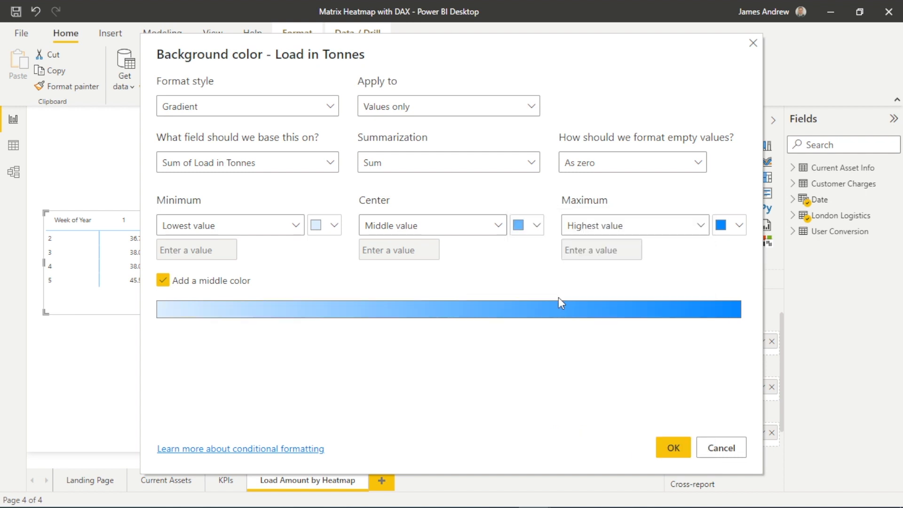
{"action": "mouse_move", "coordinate": [254, 302]}
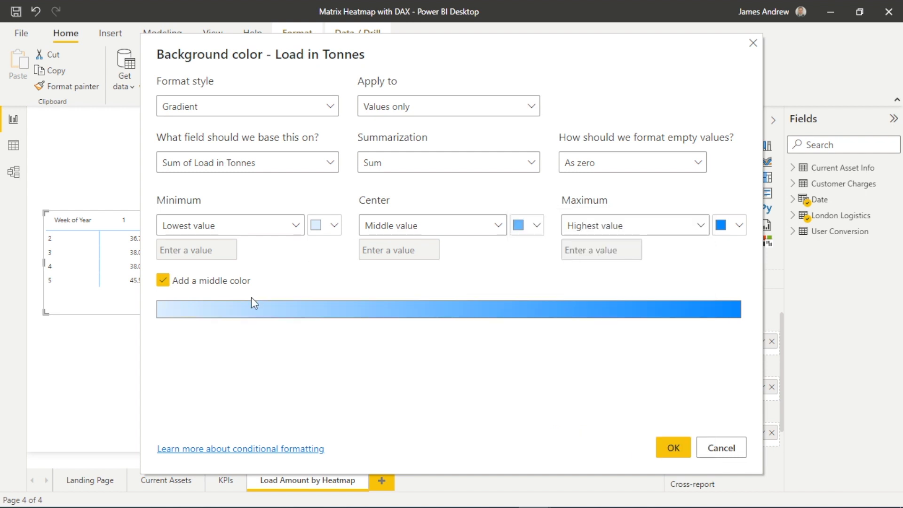
{"action": "left_click", "coordinate": [672, 448]}
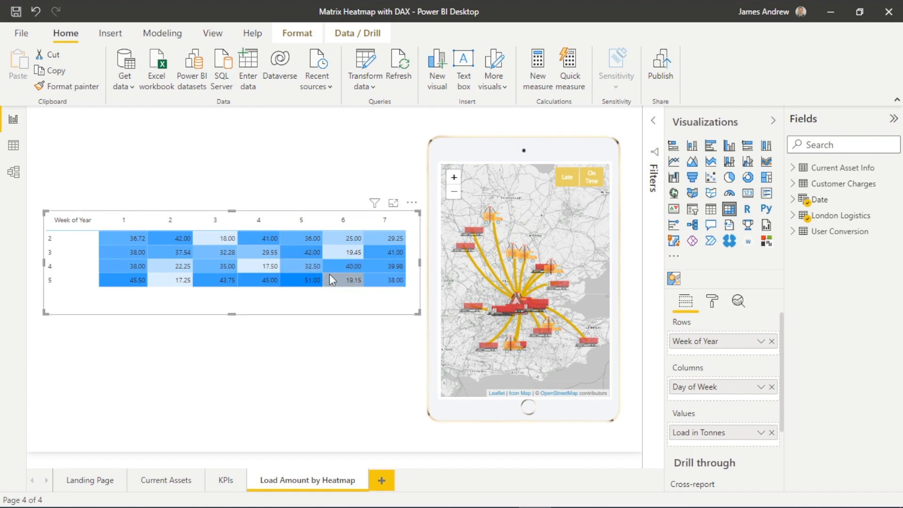
{"action": "mouse_move", "coordinate": [316, 400]}
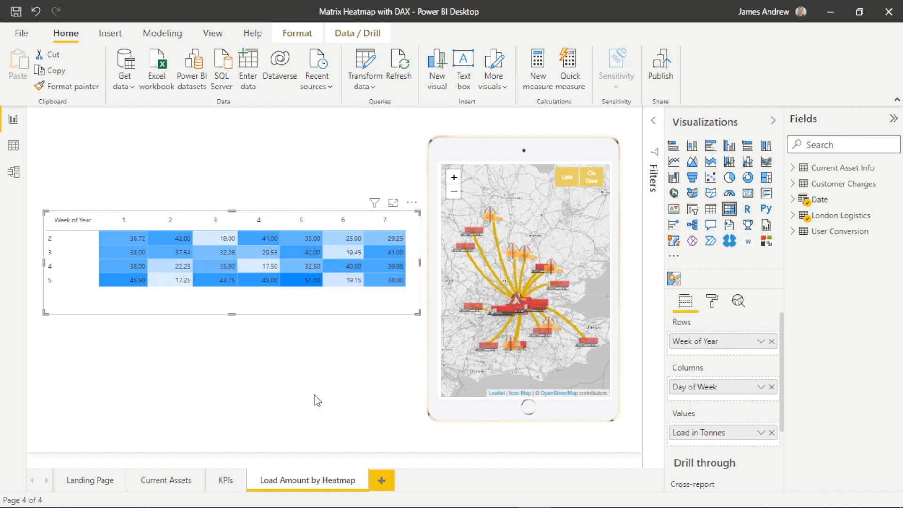
{"action": "mouse_move", "coordinate": [712, 301]}
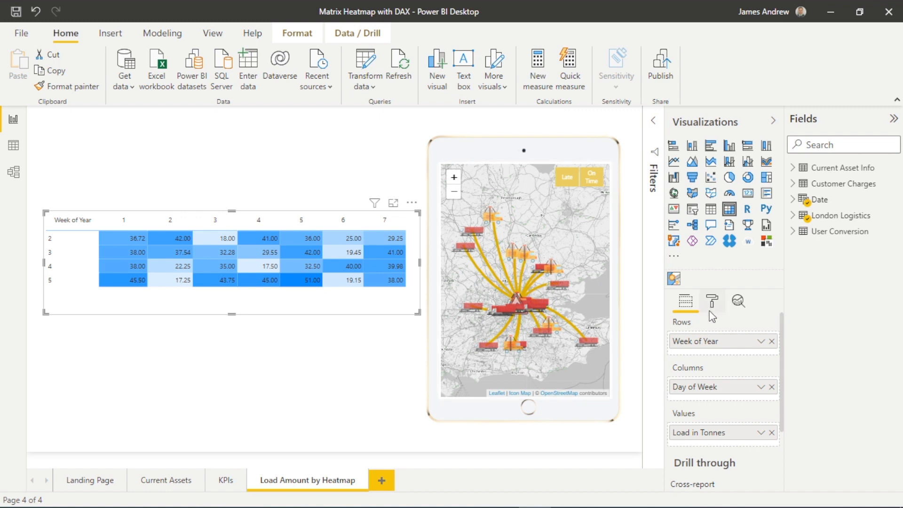
{"action": "left_click", "coordinate": [685, 300]}
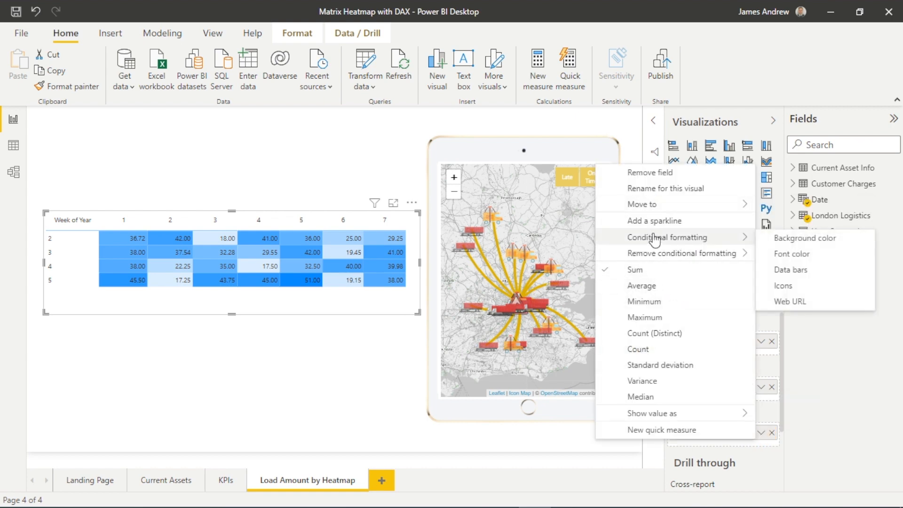
{"action": "mouse_move", "coordinate": [792, 253]}
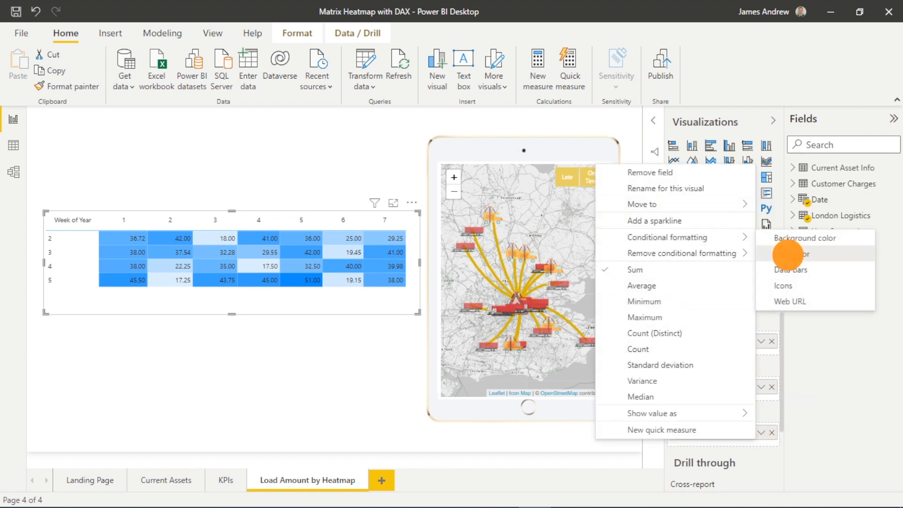
Step: Set a Load in Tonnes font colour gradient with a theme colour 1, 40% lighter middle
{"action": "left_click", "coordinate": [797, 254]}
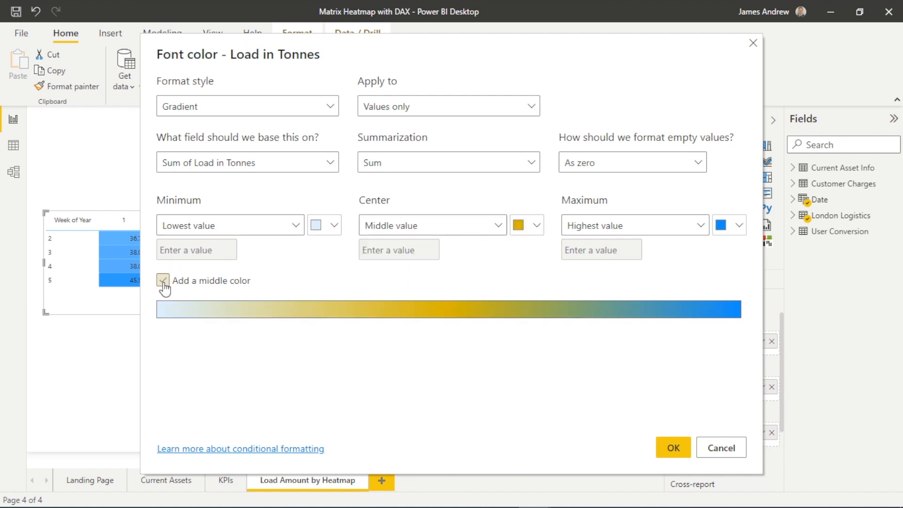
{"action": "left_click", "coordinate": [727, 226]}
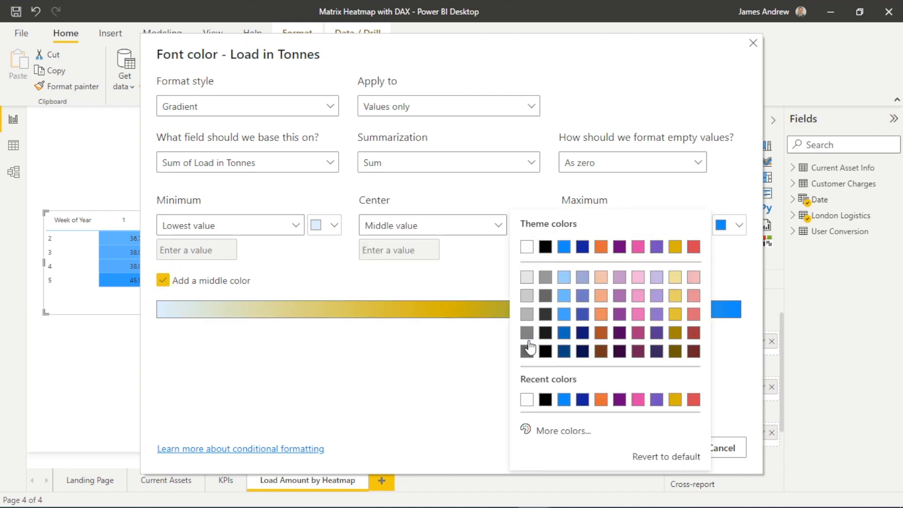
{"action": "mouse_move", "coordinate": [567, 295]}
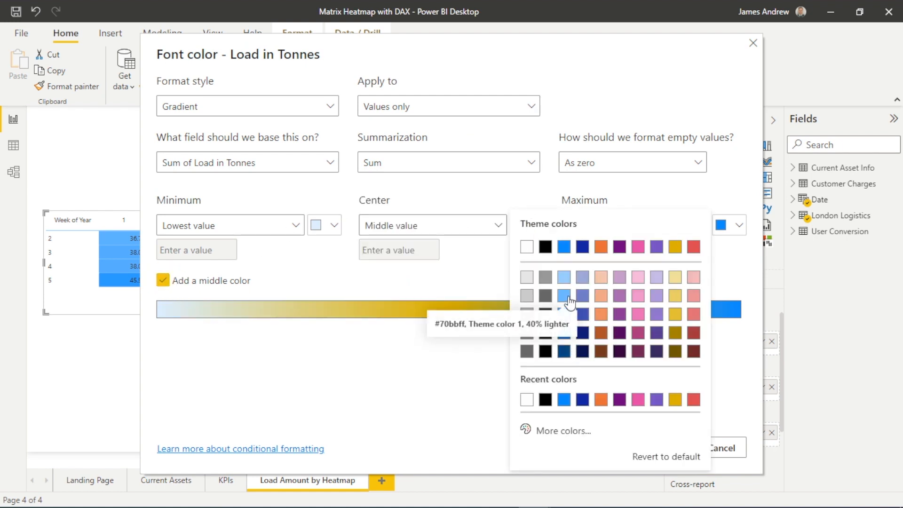
{"action": "left_click", "coordinate": [564, 295]}
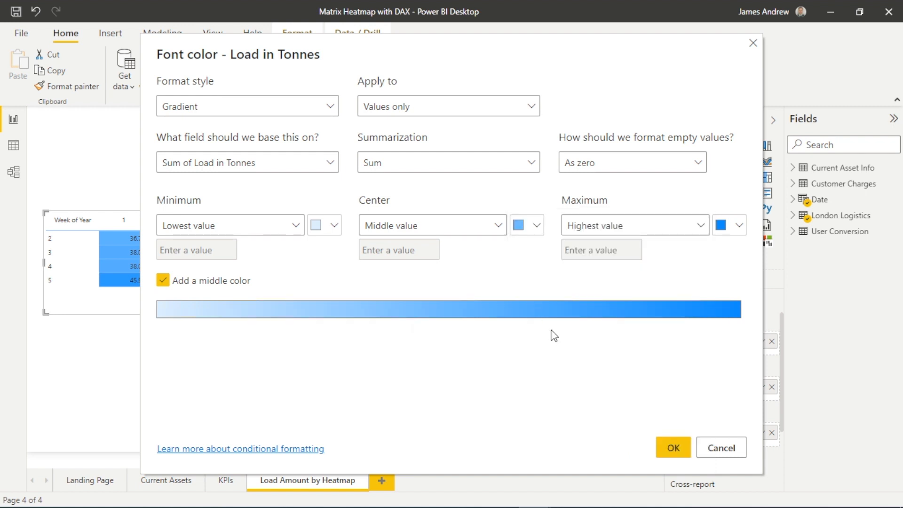
{"action": "left_click", "coordinate": [673, 448]}
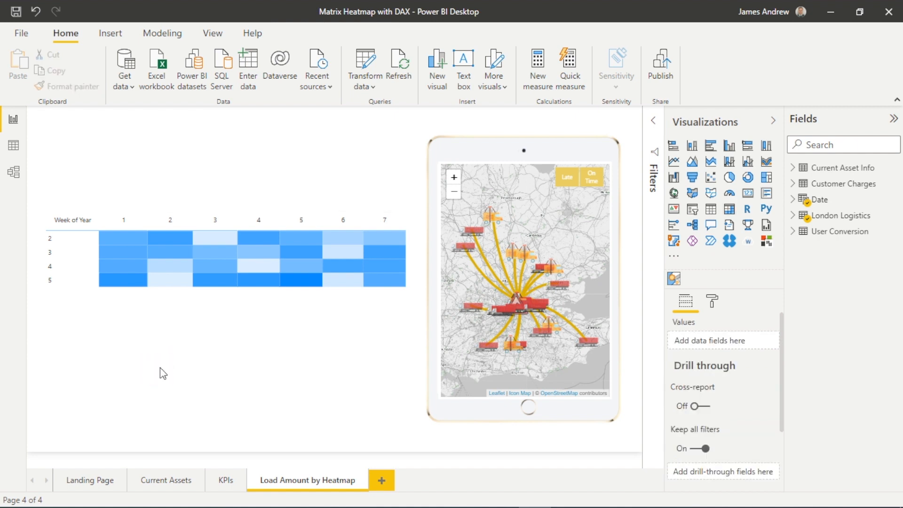
{"action": "mouse_move", "coordinate": [130, 278]}
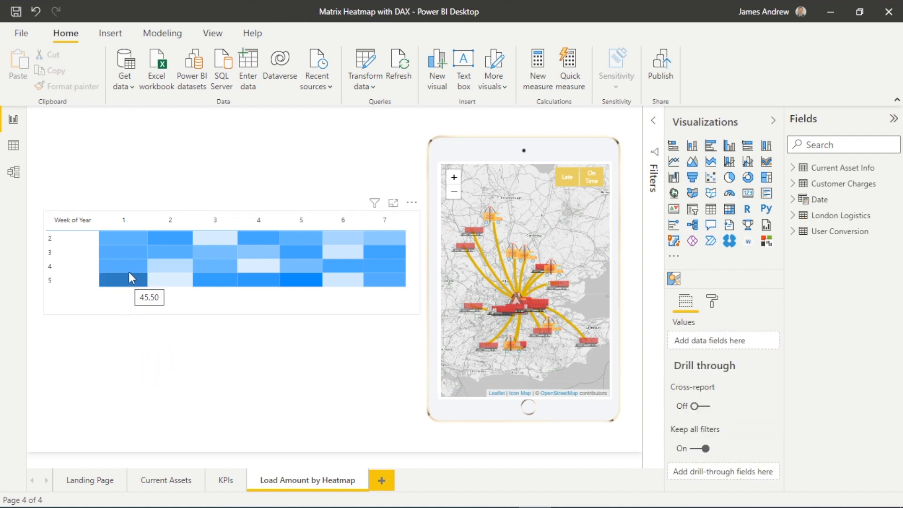
{"action": "mouse_move", "coordinate": [175, 257]}
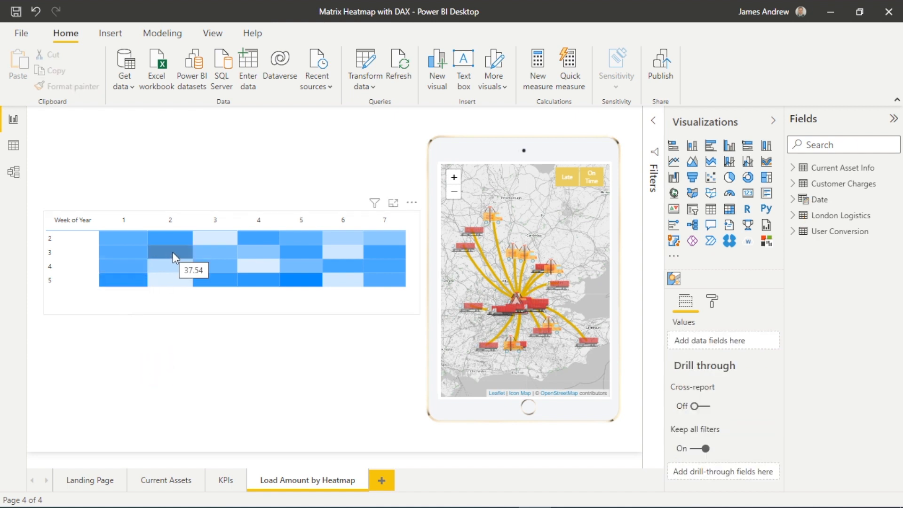
{"action": "mouse_move", "coordinate": [219, 361]}
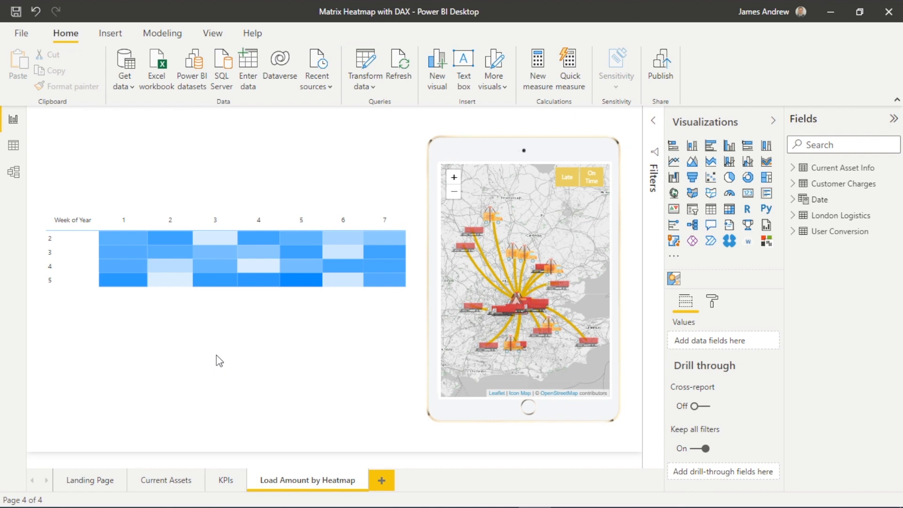
{"action": "left_click", "coordinate": [251, 310]}
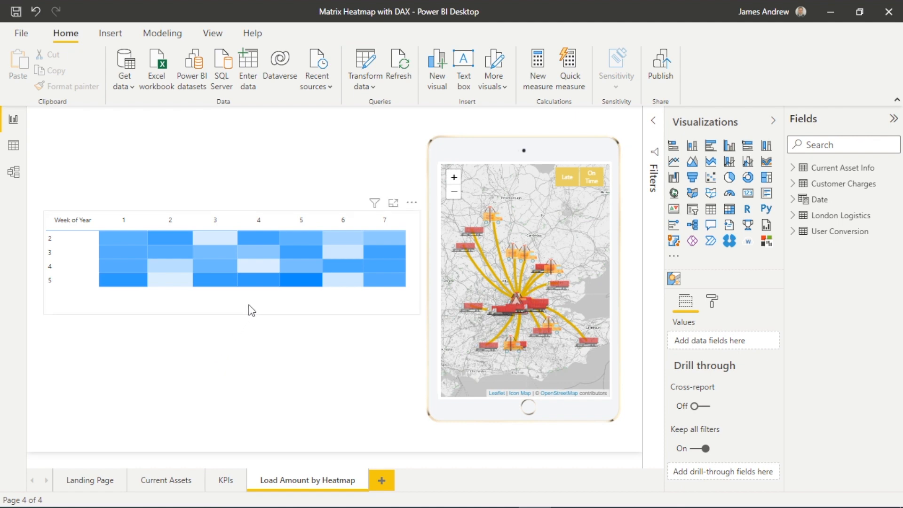
{"action": "left_click", "coordinate": [231, 259]}
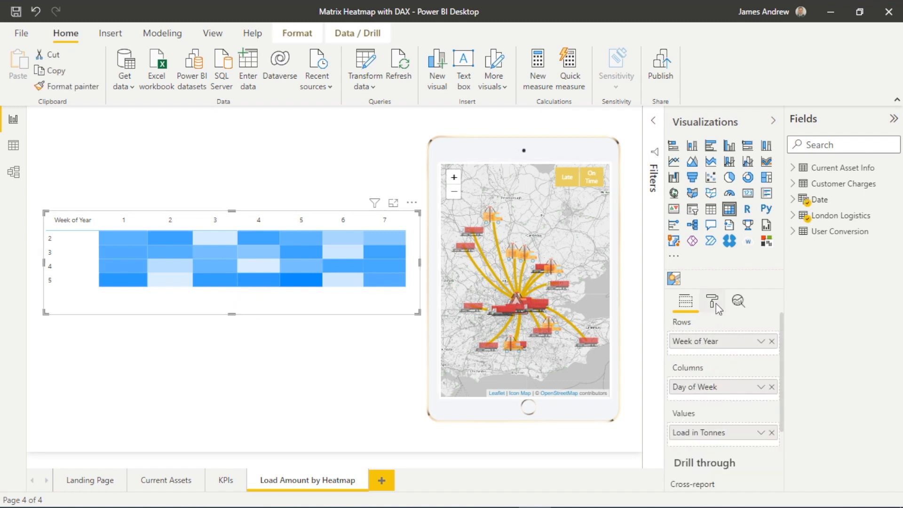
{"action": "mouse_move", "coordinate": [715, 302]}
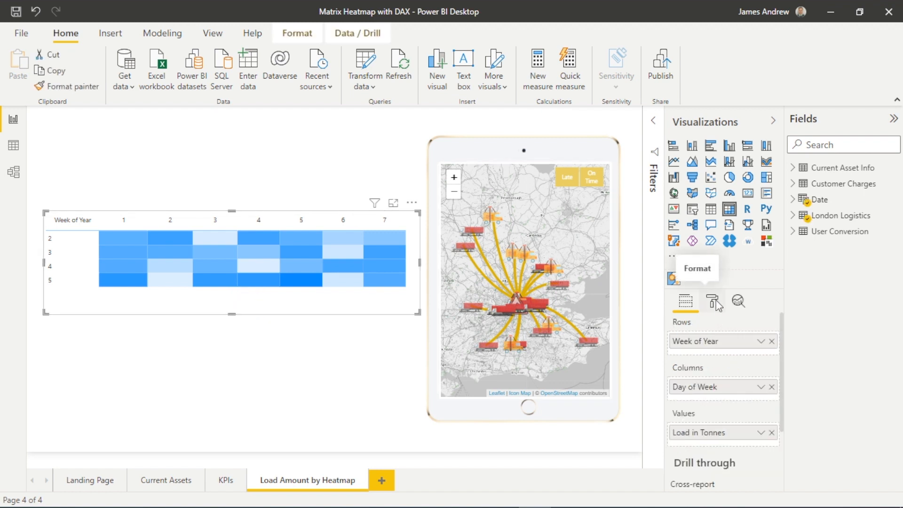
Step: Remove conditional formatting from Load in Tonnes and open the Heatmap Background Colour measure
{"action": "left_click", "coordinate": [762, 432]}
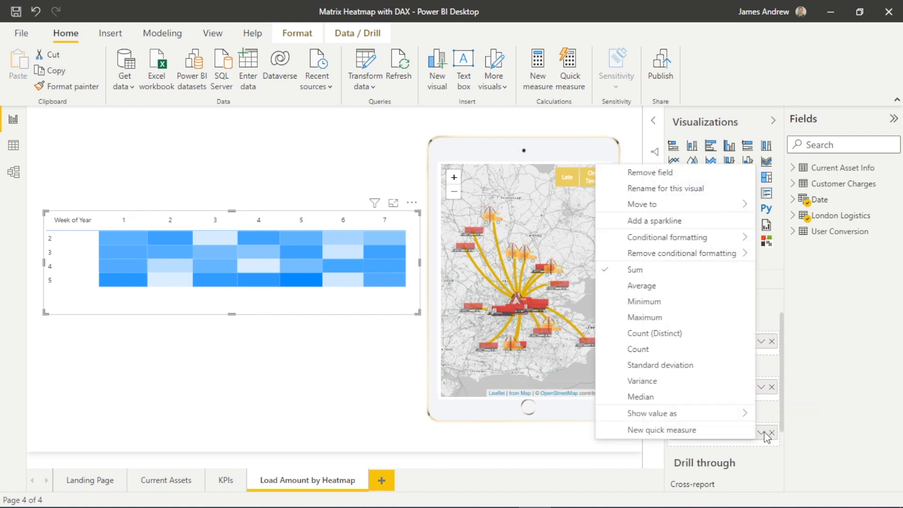
{"action": "left_click", "coordinate": [668, 236]}
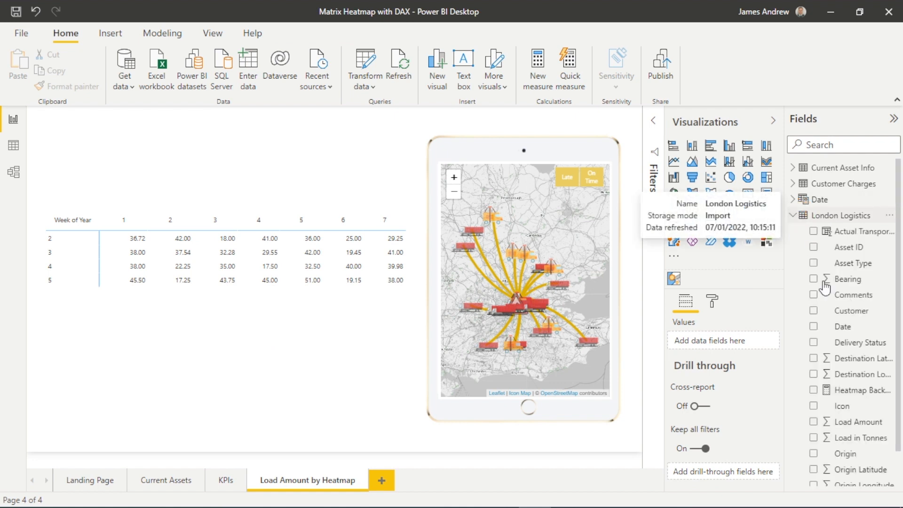
{"action": "scroll", "scroll_direction": "down", "scroll_amount": 3}
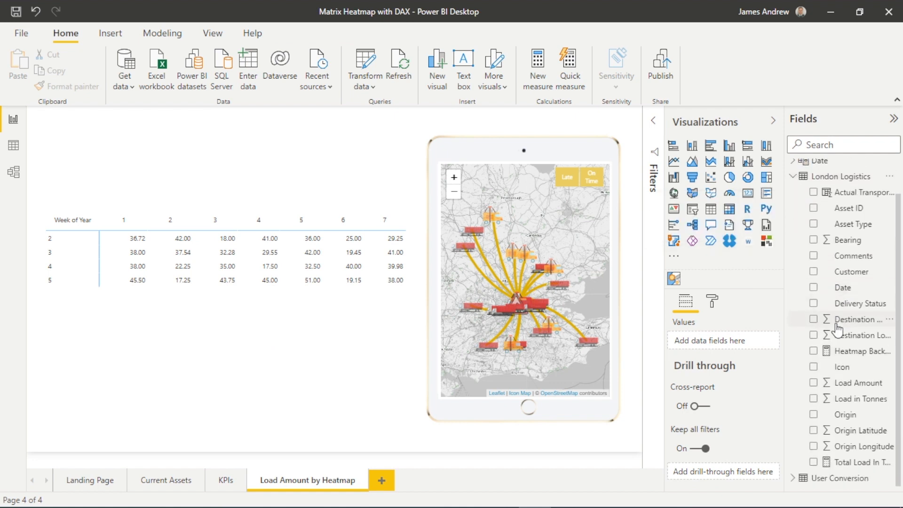
{"action": "left_click", "coordinate": [858, 351]}
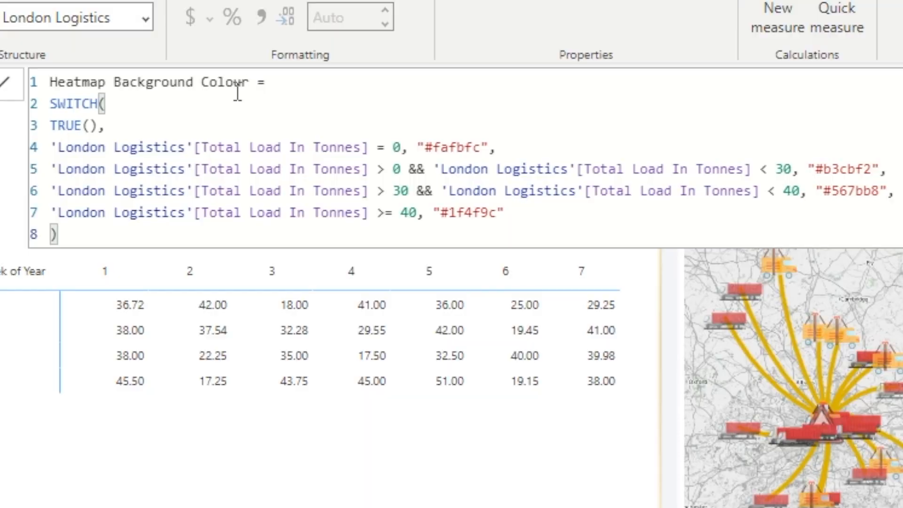
{"action": "mouse_move", "coordinate": [123, 148]}
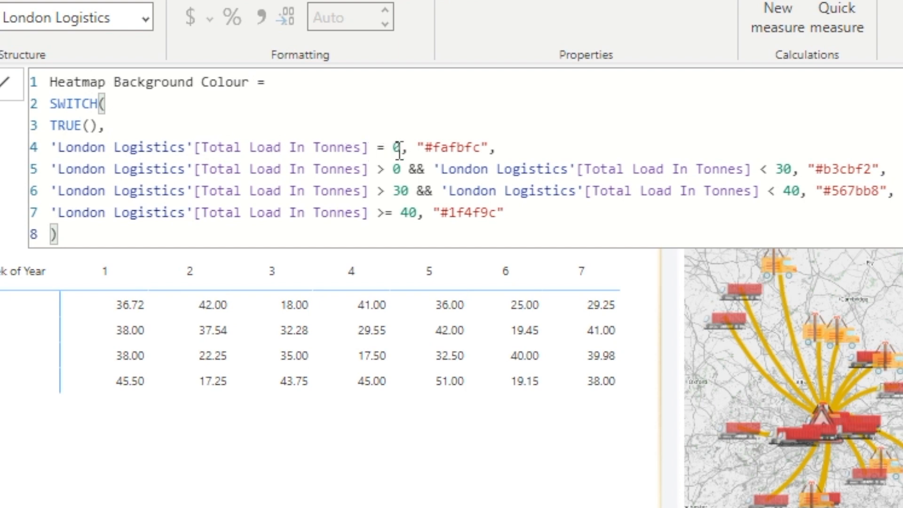
{"action": "mouse_move", "coordinate": [464, 142]}
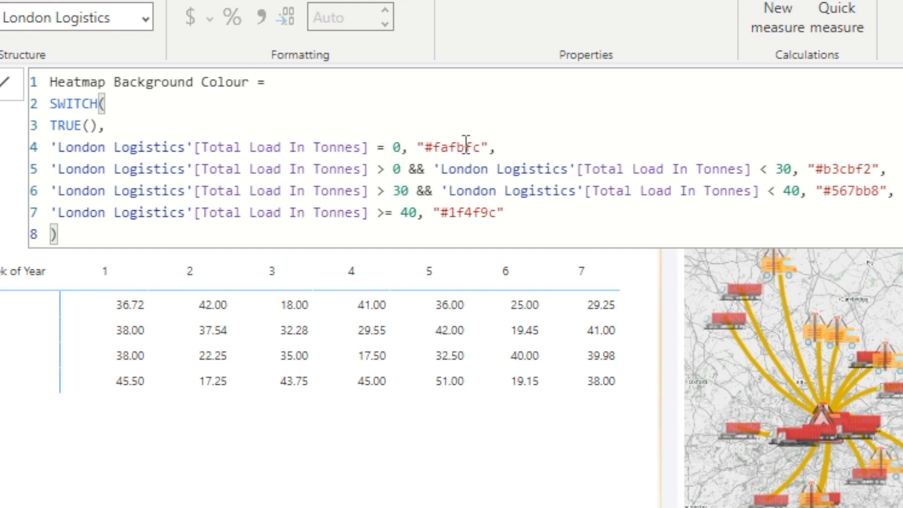
{"action": "mouse_move", "coordinate": [297, 165]}
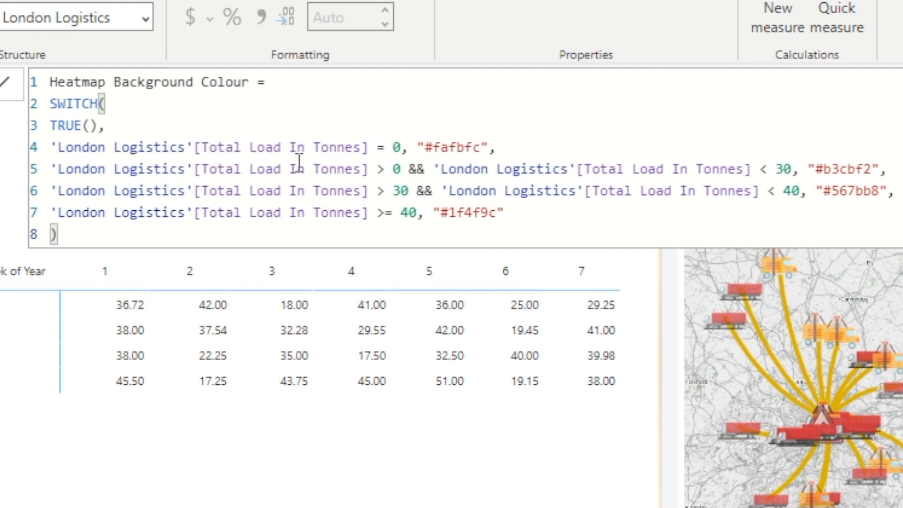
{"action": "mouse_move", "coordinate": [784, 162]}
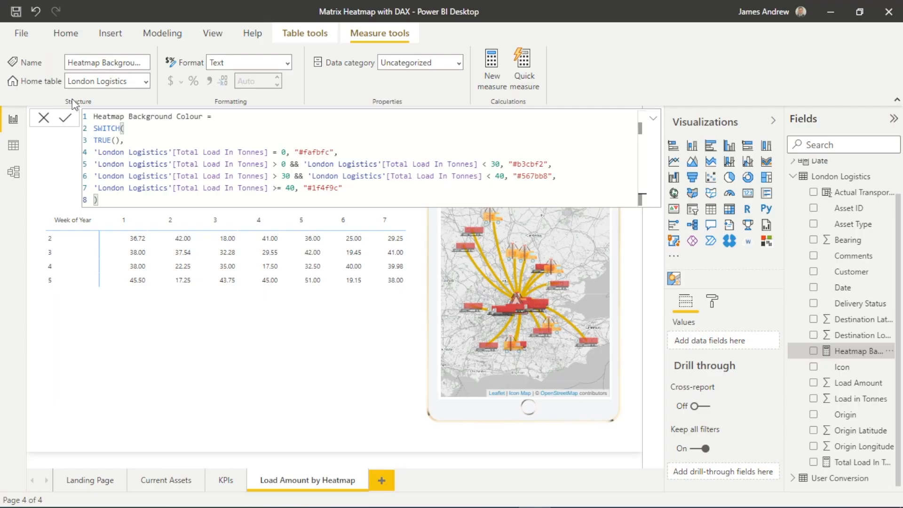
Step: Colour Load in Tonnes cell backgrounds by field value from the Heatmap Background Colour measure
{"action": "left_click", "coordinate": [66, 118]}
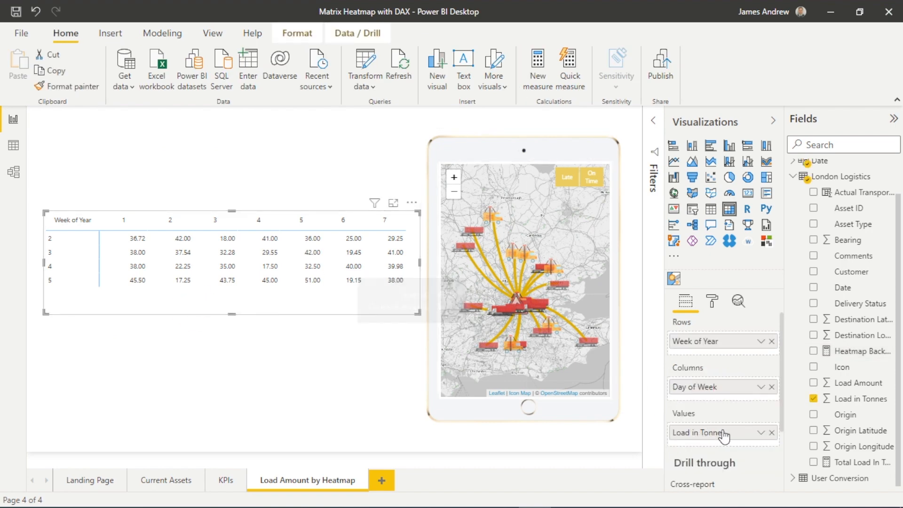
{"action": "left_click", "coordinate": [762, 433]}
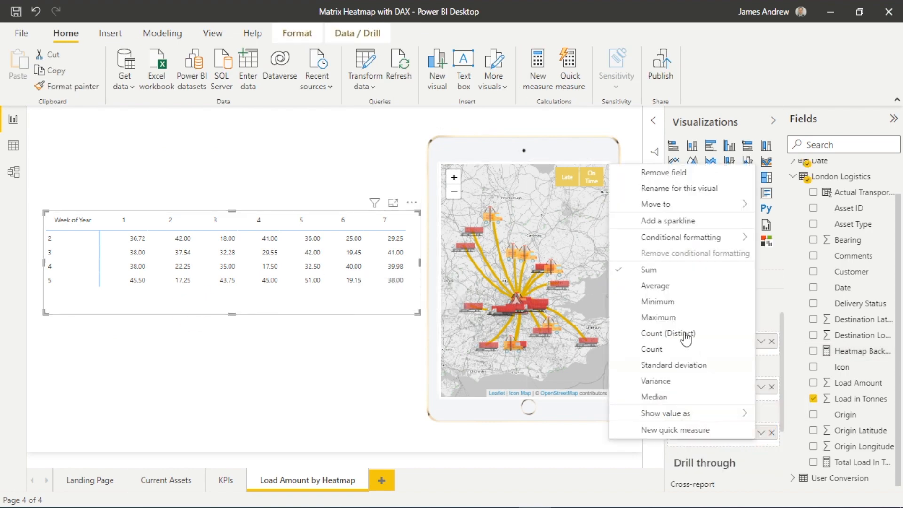
{"action": "left_click", "coordinate": [681, 237]}
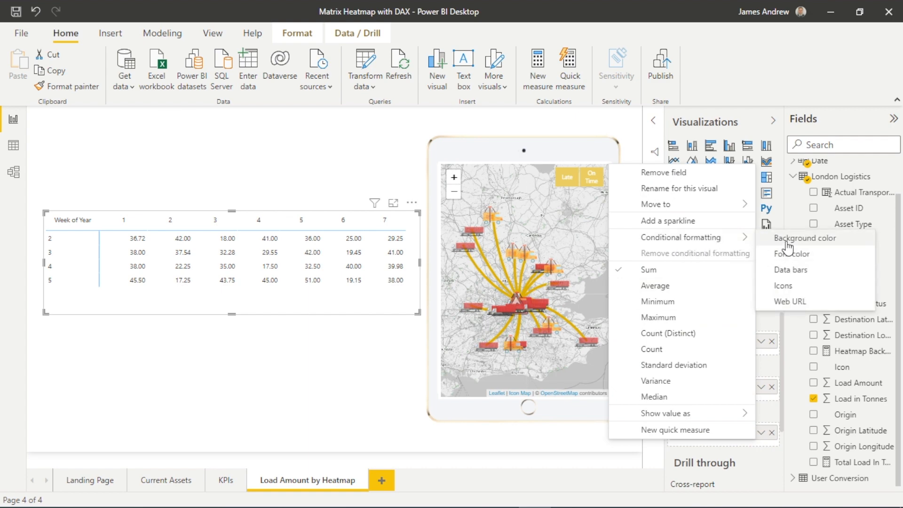
{"action": "left_click", "coordinate": [804, 238]}
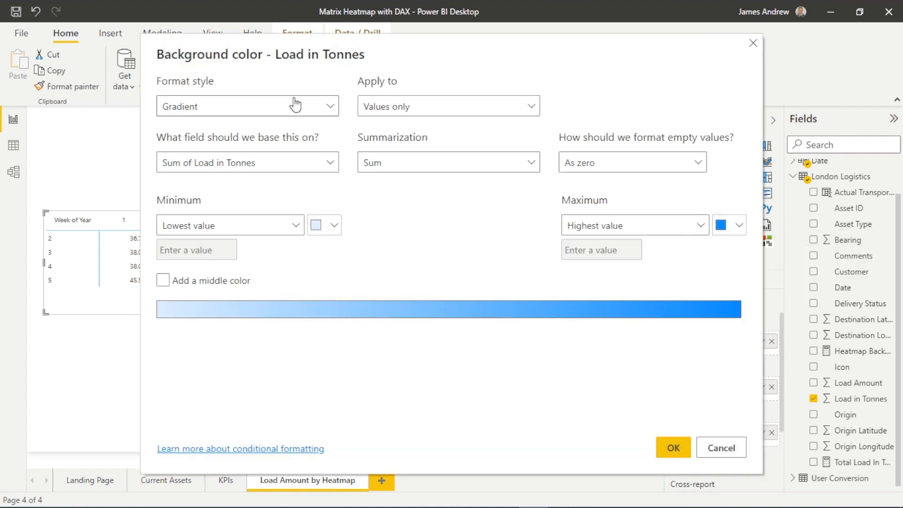
{"action": "left_click", "coordinate": [246, 105]}
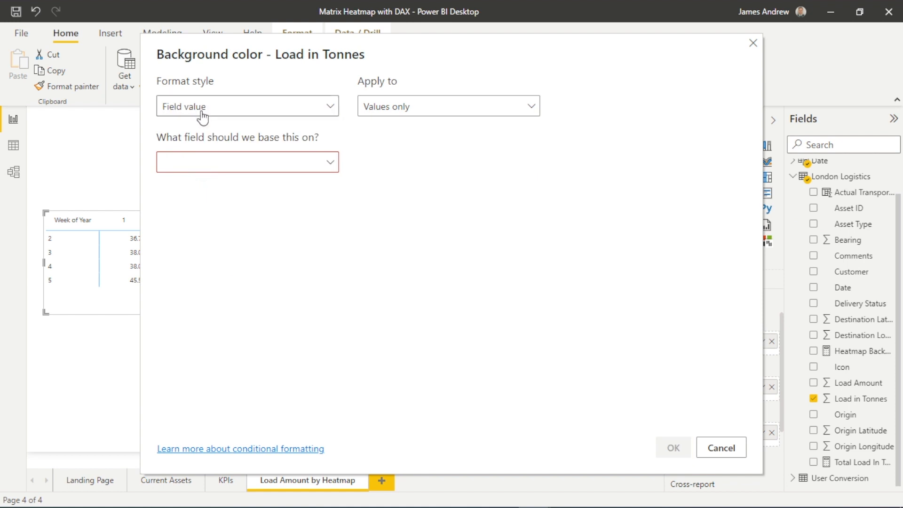
{"action": "left_click", "coordinate": [246, 161]}
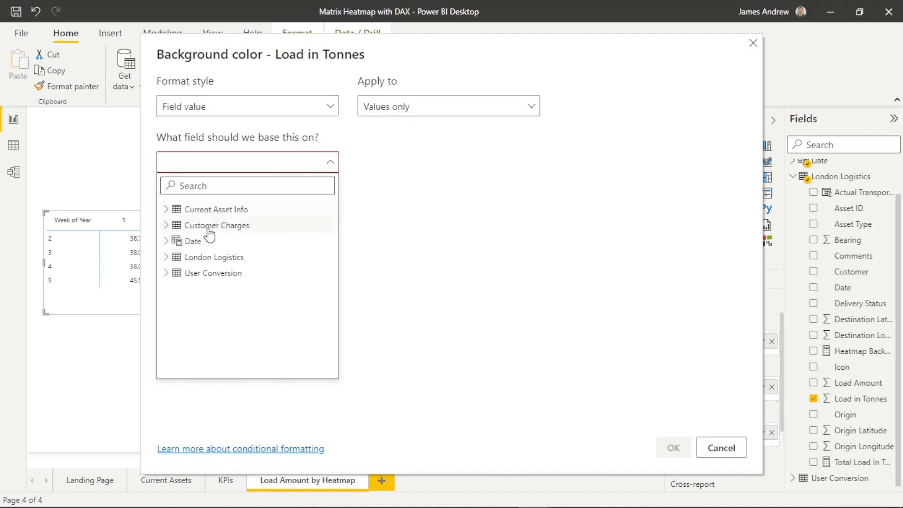
{"action": "mouse_move", "coordinate": [167, 278]}
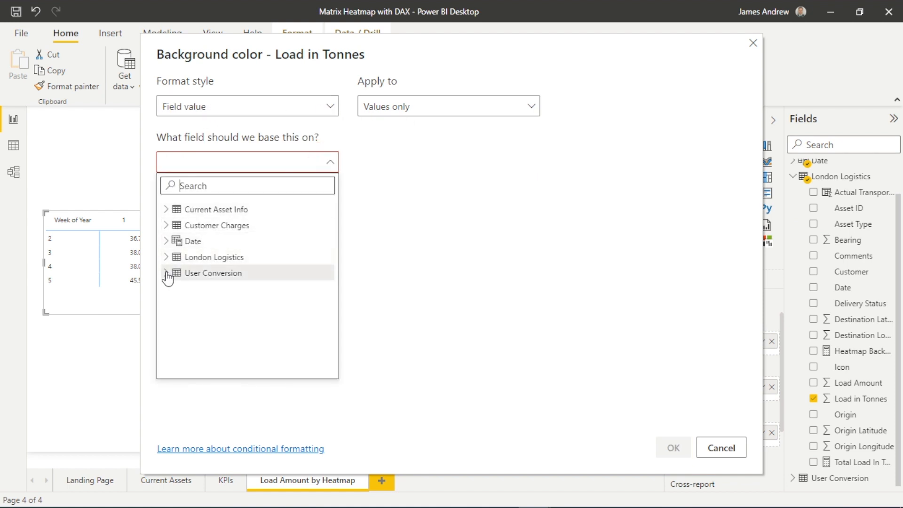
{"action": "left_click", "coordinate": [166, 272]}
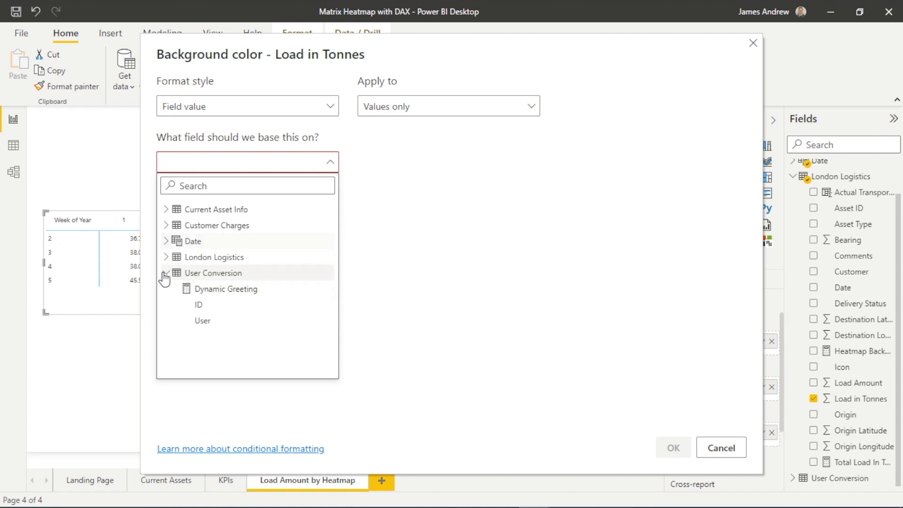
{"action": "left_click", "coordinate": [167, 257]}
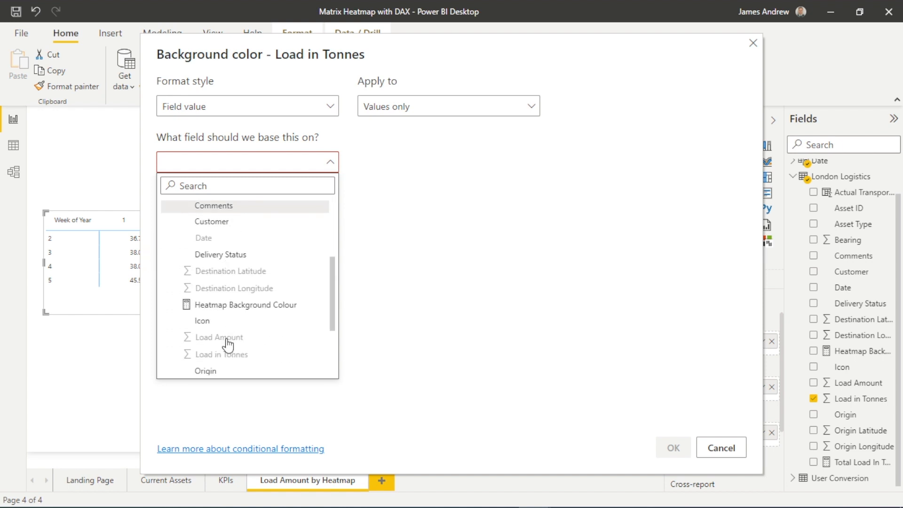
{"action": "left_click", "coordinate": [247, 304]}
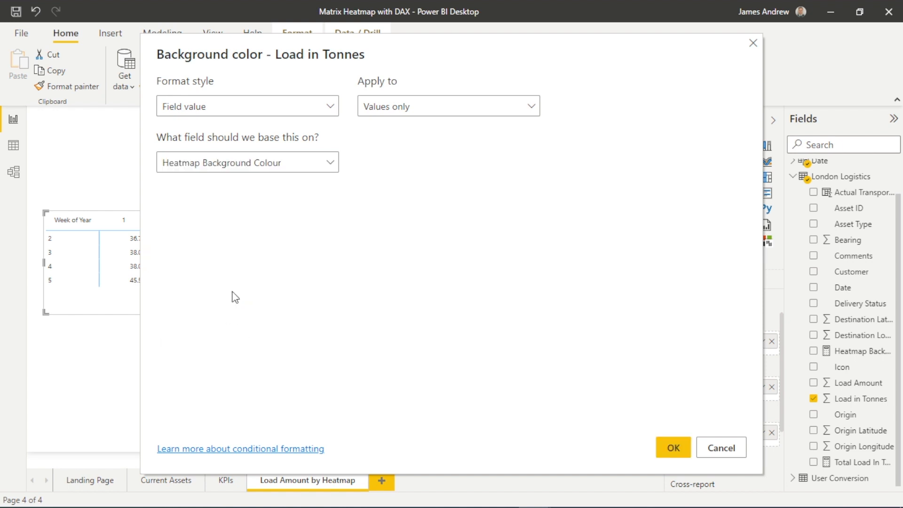
{"action": "left_click", "coordinate": [672, 447]}
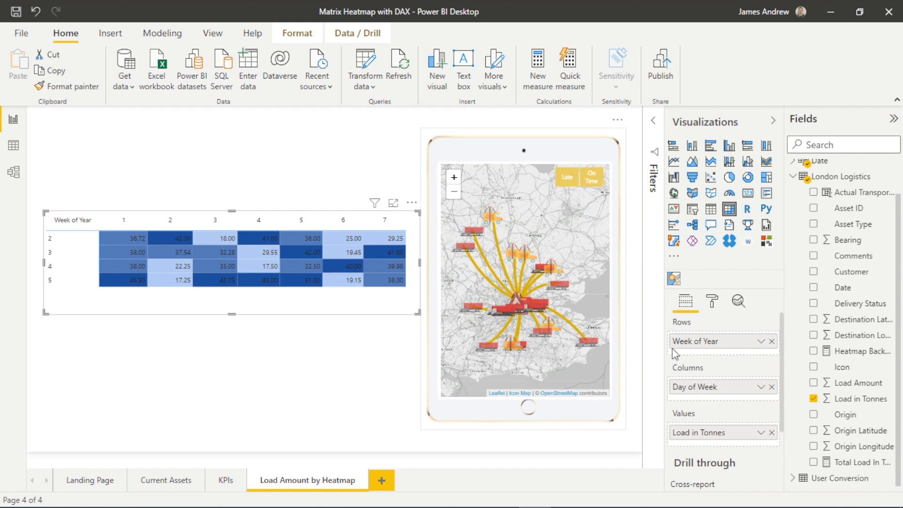
Step: Set the Load in Tonnes font colour by field value from Heatmap Background Colour
{"action": "left_click", "coordinate": [763, 432]}
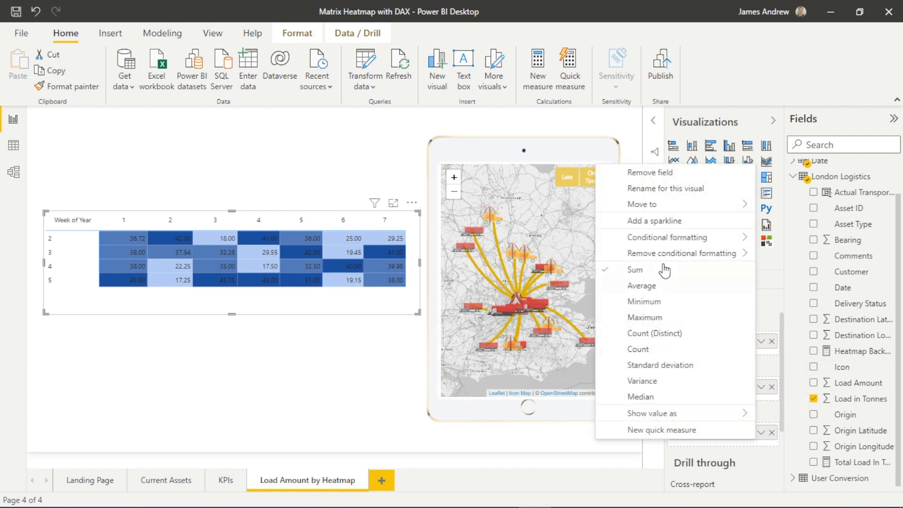
{"action": "left_click", "coordinate": [667, 237]}
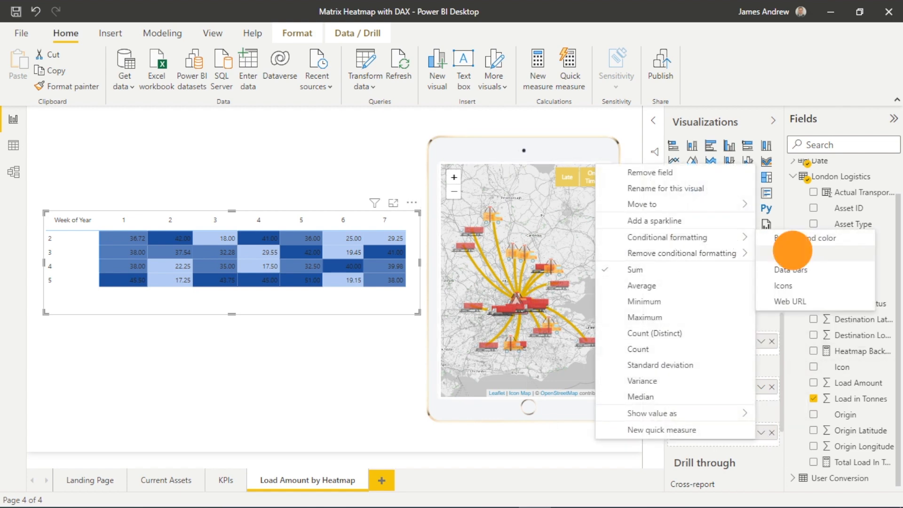
{"action": "left_click", "coordinate": [789, 239]}
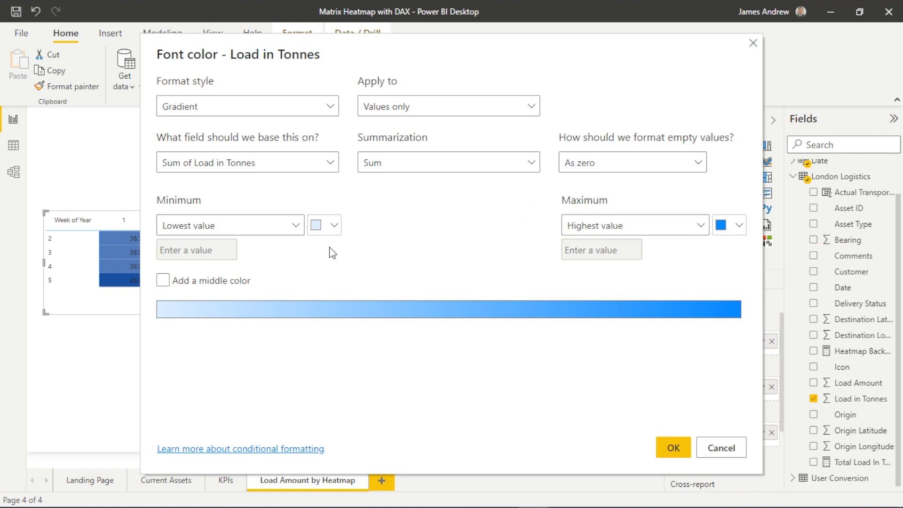
{"action": "left_click", "coordinate": [247, 105]}
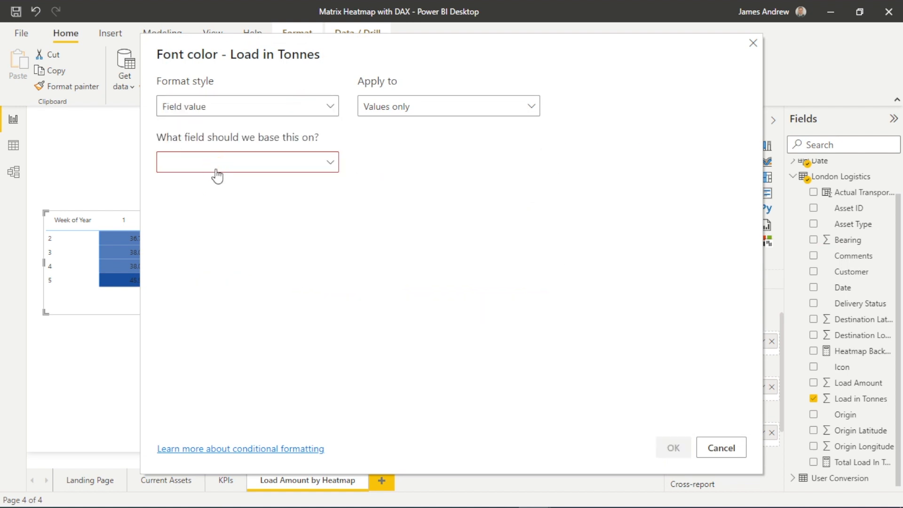
{"action": "left_click", "coordinate": [248, 162]}
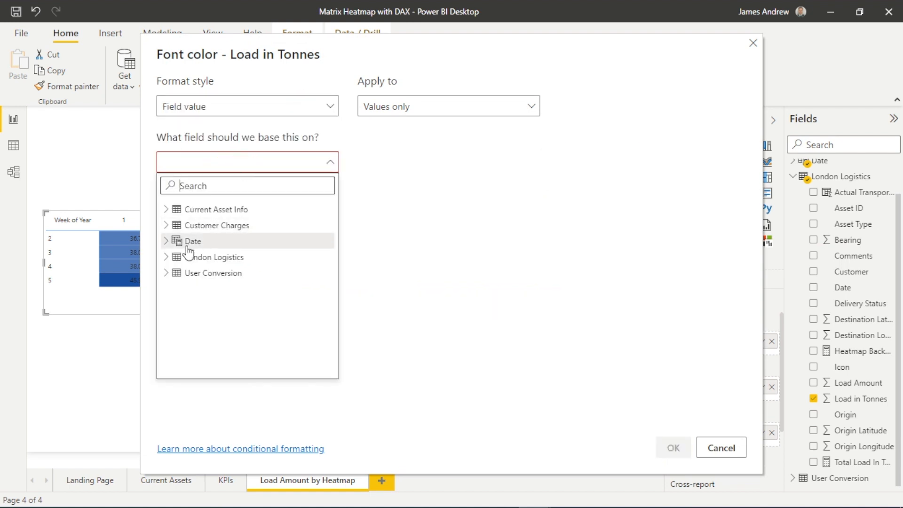
{"action": "mouse_move", "coordinate": [172, 257]}
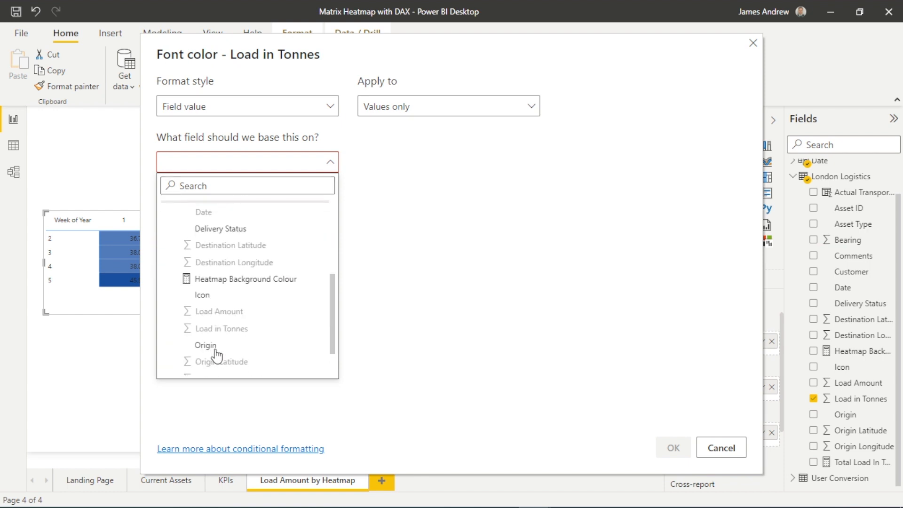
{"action": "left_click", "coordinate": [246, 279]}
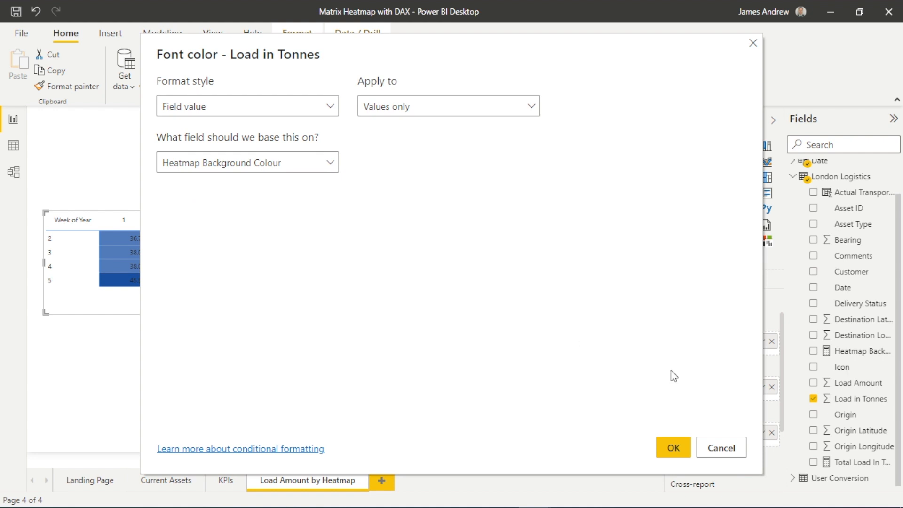
{"action": "left_click", "coordinate": [672, 447]}
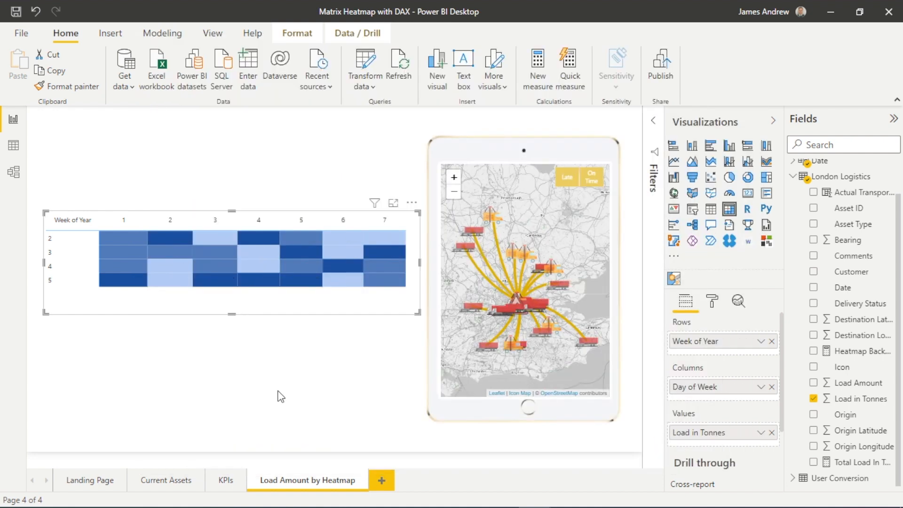
{"action": "left_click", "coordinate": [206, 383]}
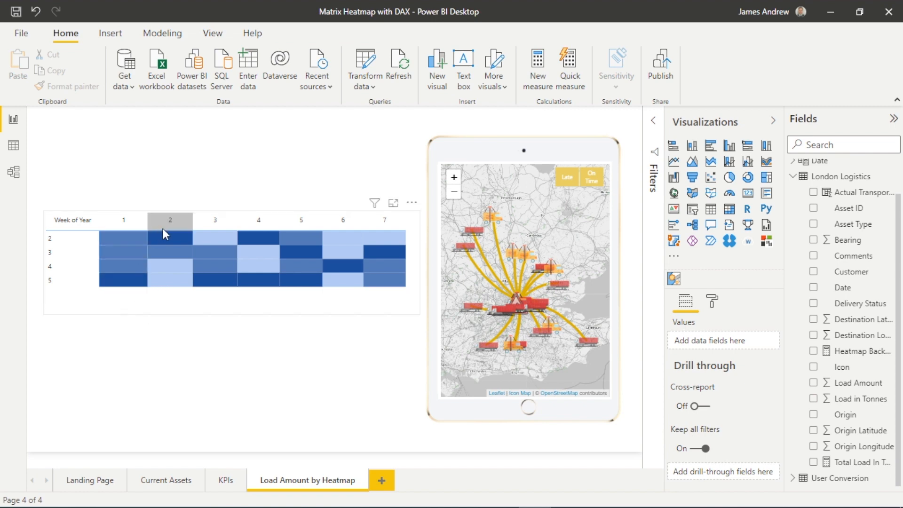
{"action": "mouse_move", "coordinate": [218, 283]}
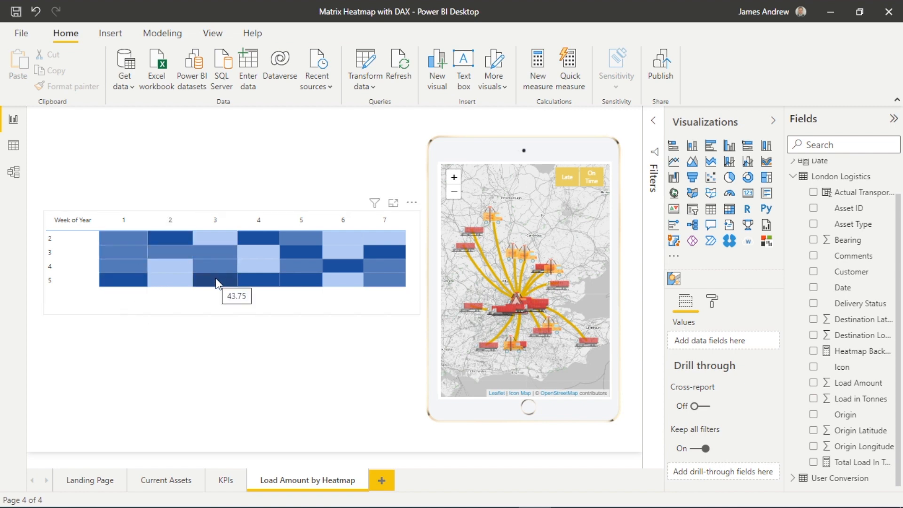
{"action": "mouse_move", "coordinate": [276, 248]}
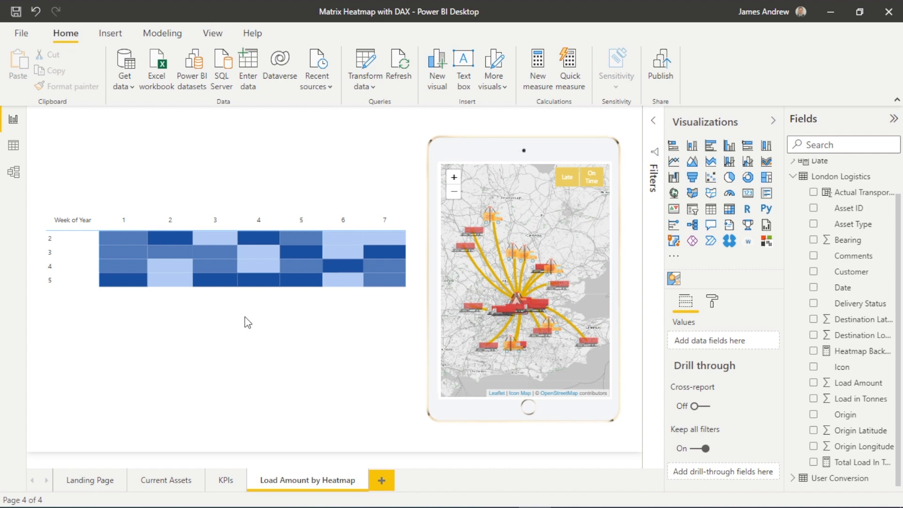
Step: Make the matrix column header font colour white, hiding the weekday headers
{"action": "left_click", "coordinate": [230, 259]}
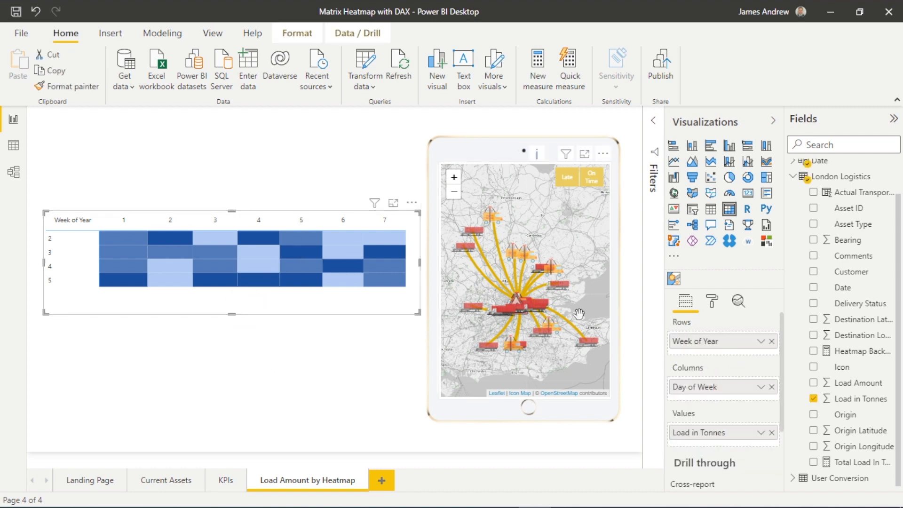
{"action": "left_click", "coordinate": [712, 301]}
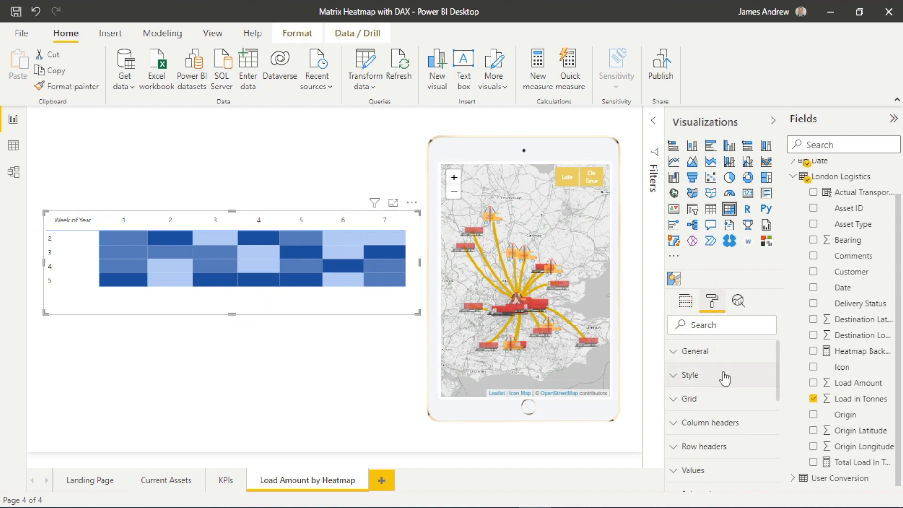
{"action": "scroll", "scroll_direction": "down", "scroll_amount": 3}
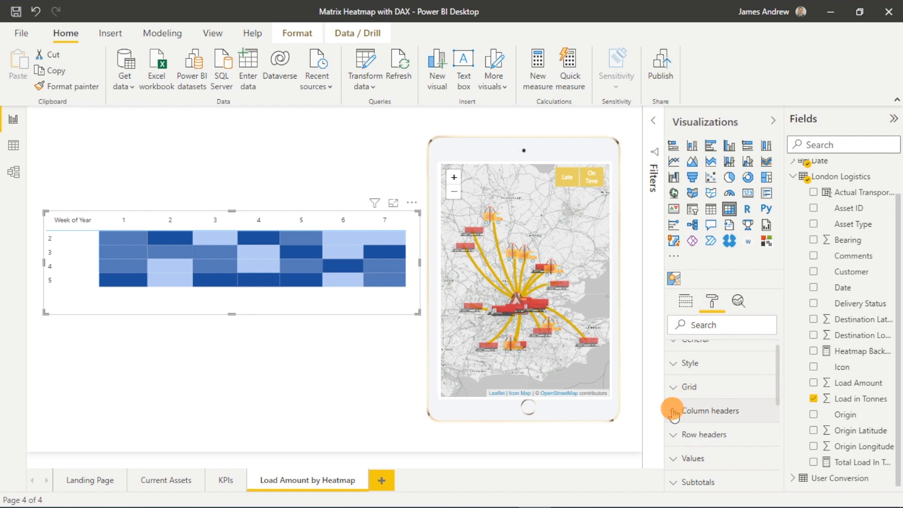
{"action": "left_click", "coordinate": [710, 410]}
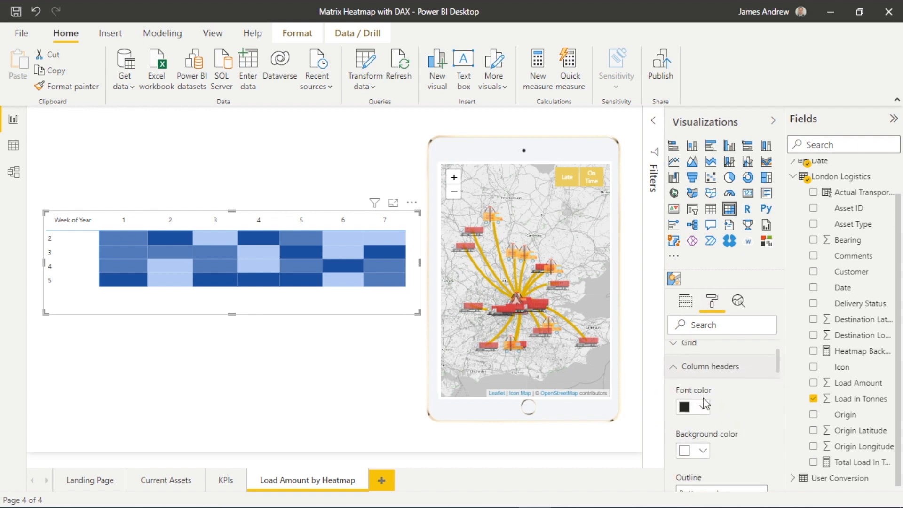
{"action": "left_click", "coordinate": [692, 406]}
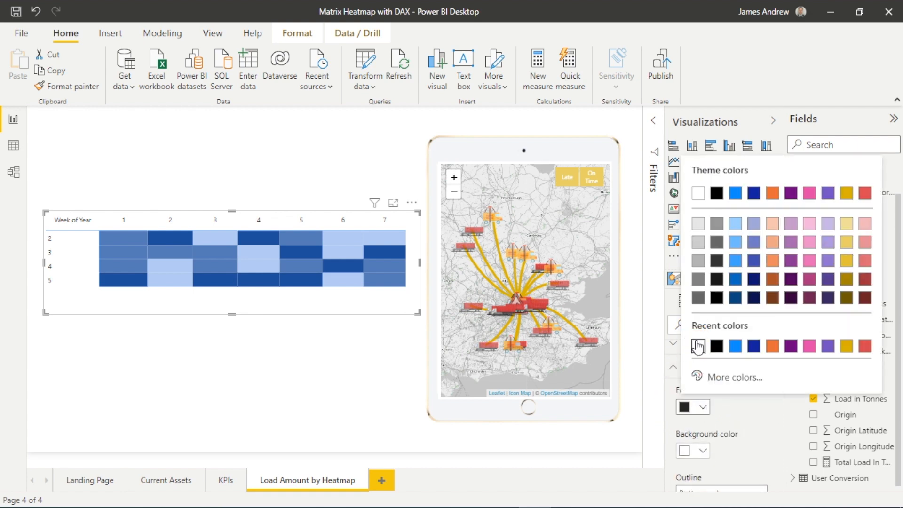
{"action": "left_click", "coordinate": [123, 221]}
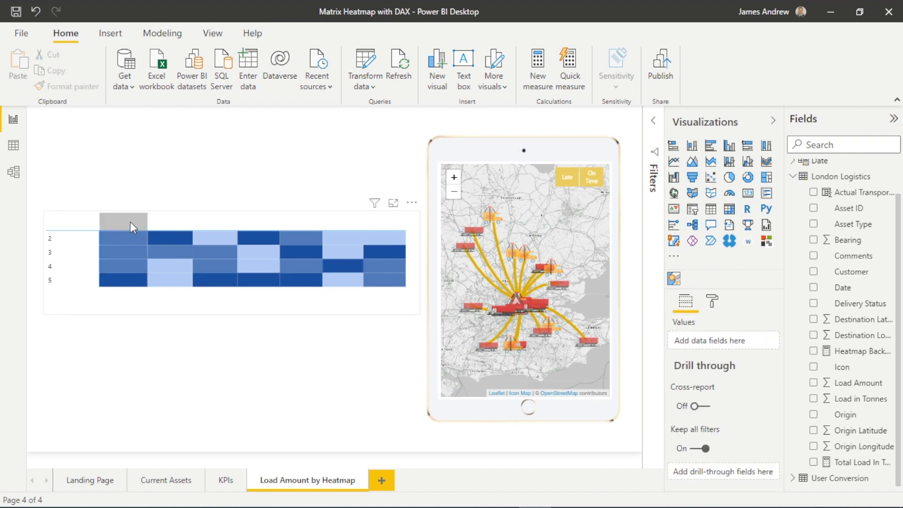
{"action": "left_click", "coordinate": [247, 393]}
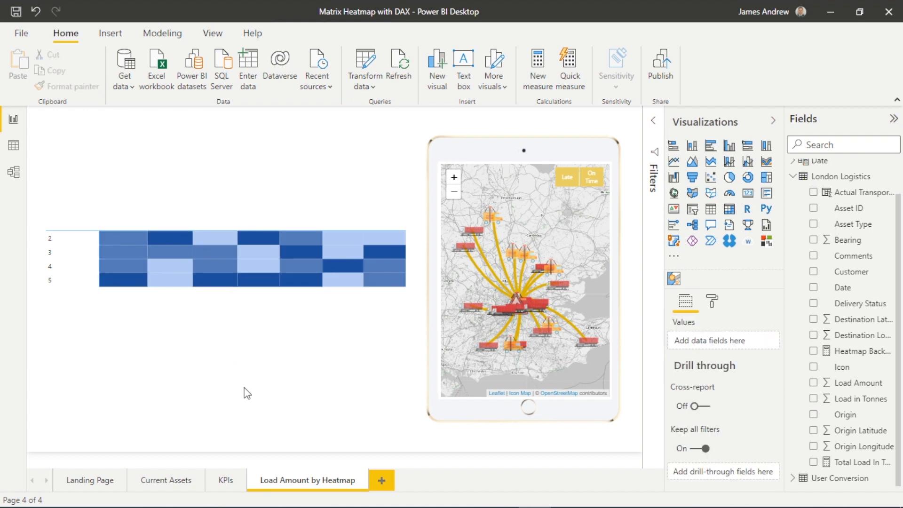